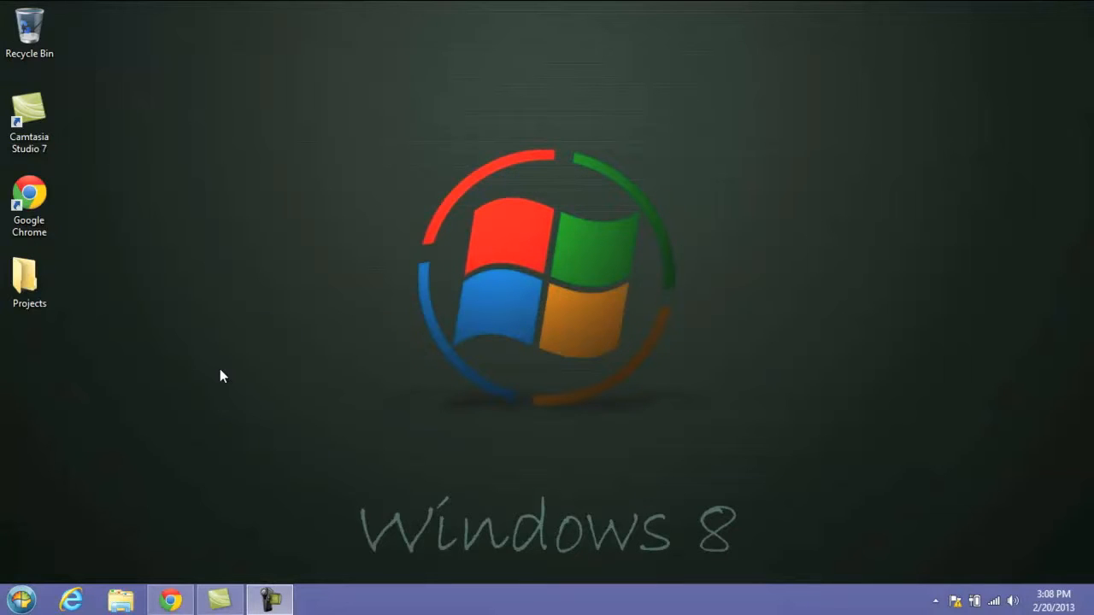
mouse_move(1085, 307)
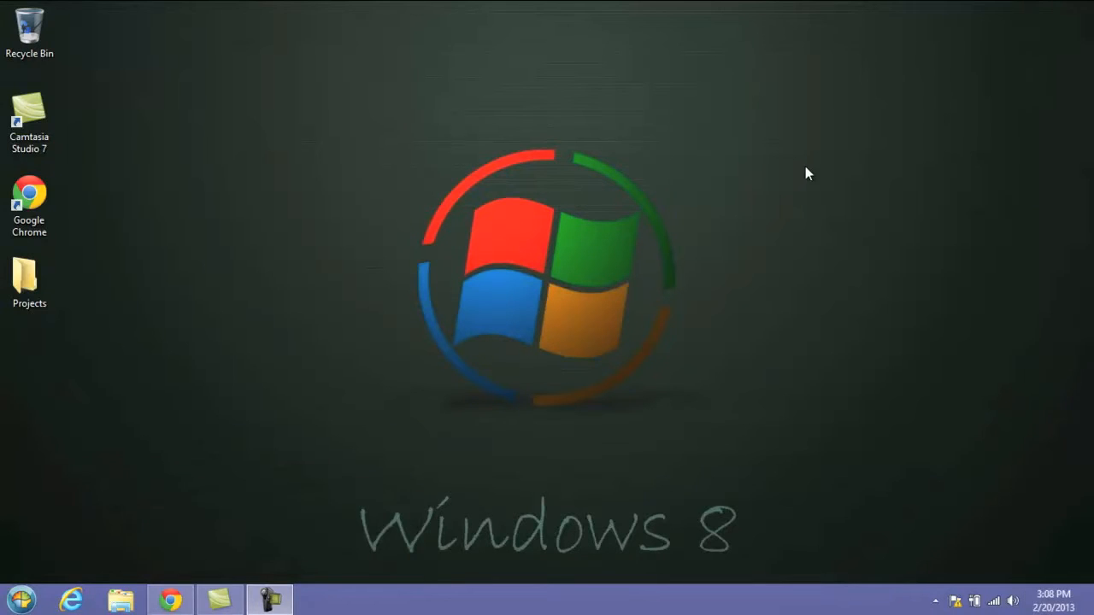
mouse_move(276, 327)
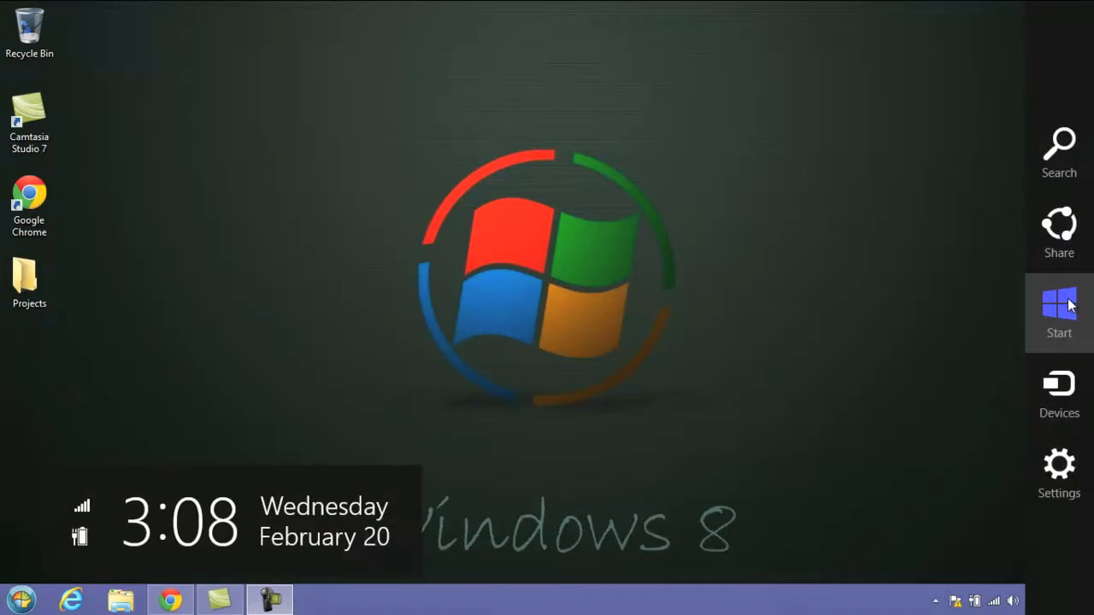
left_click(1059, 312)
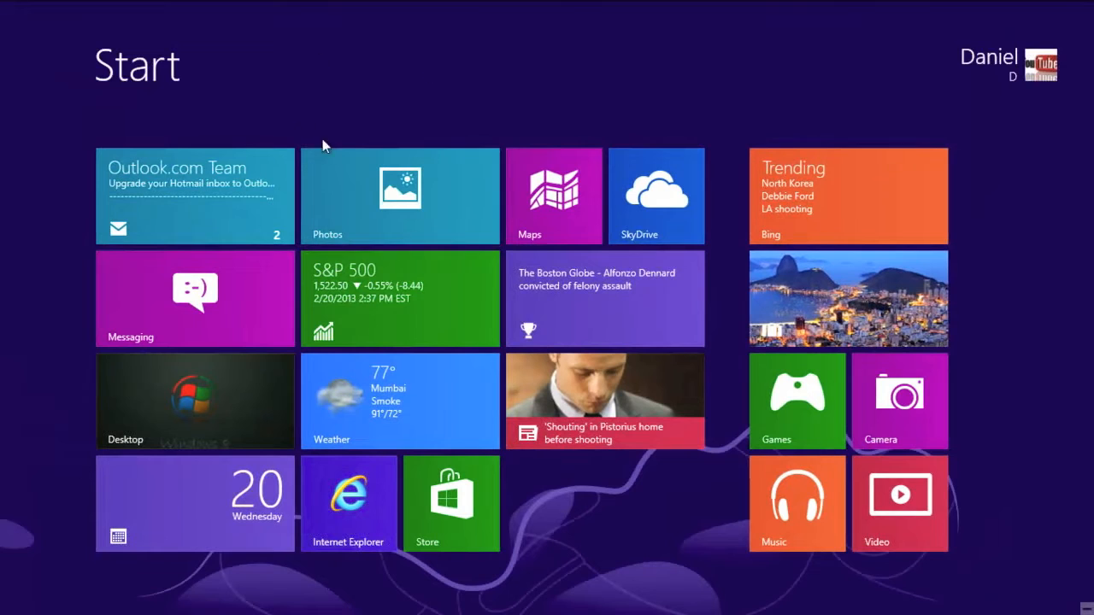
mouse_move(511, 117)
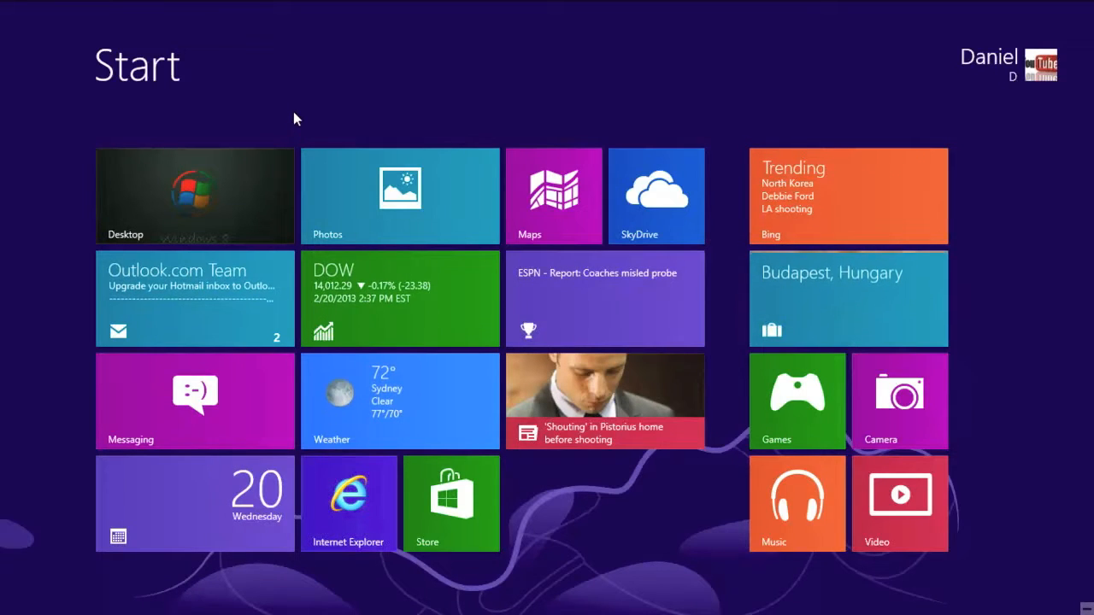
mouse_move(347, 92)
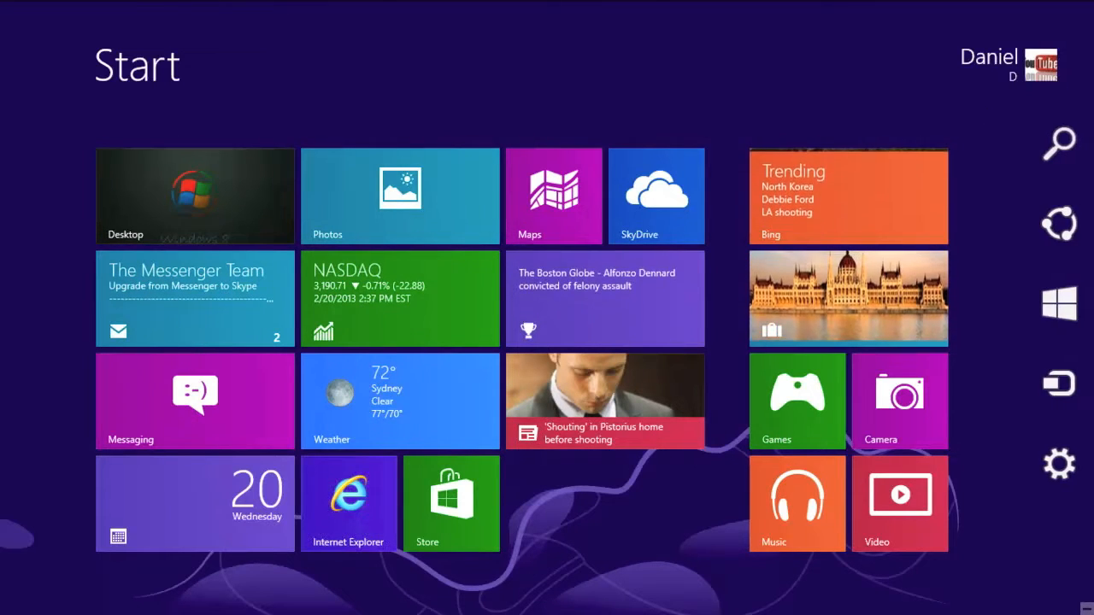
left_click(194, 196)
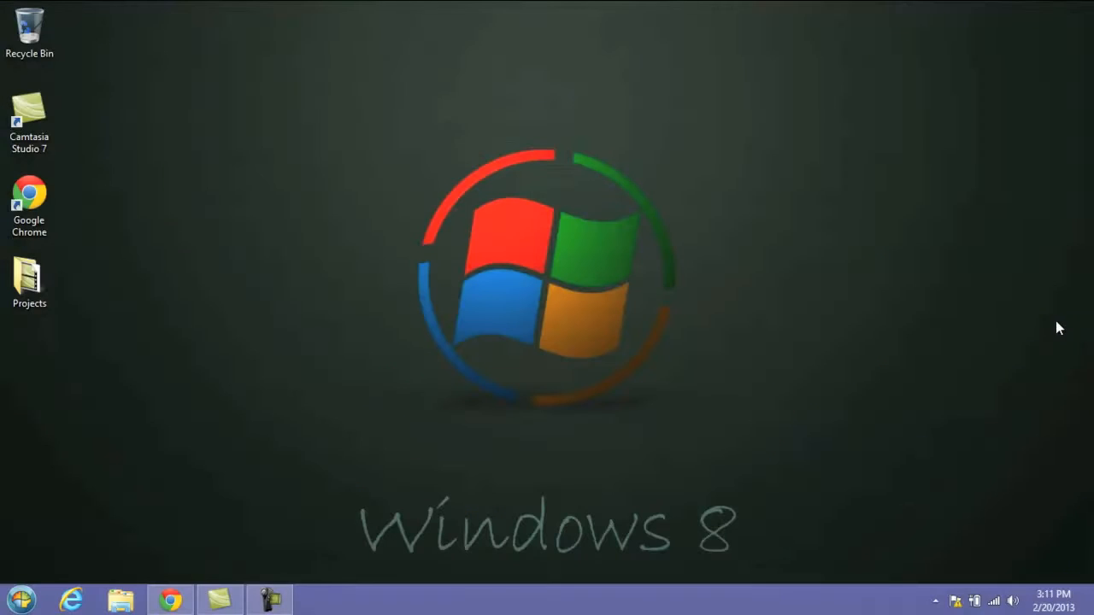
mouse_move(284, 210)
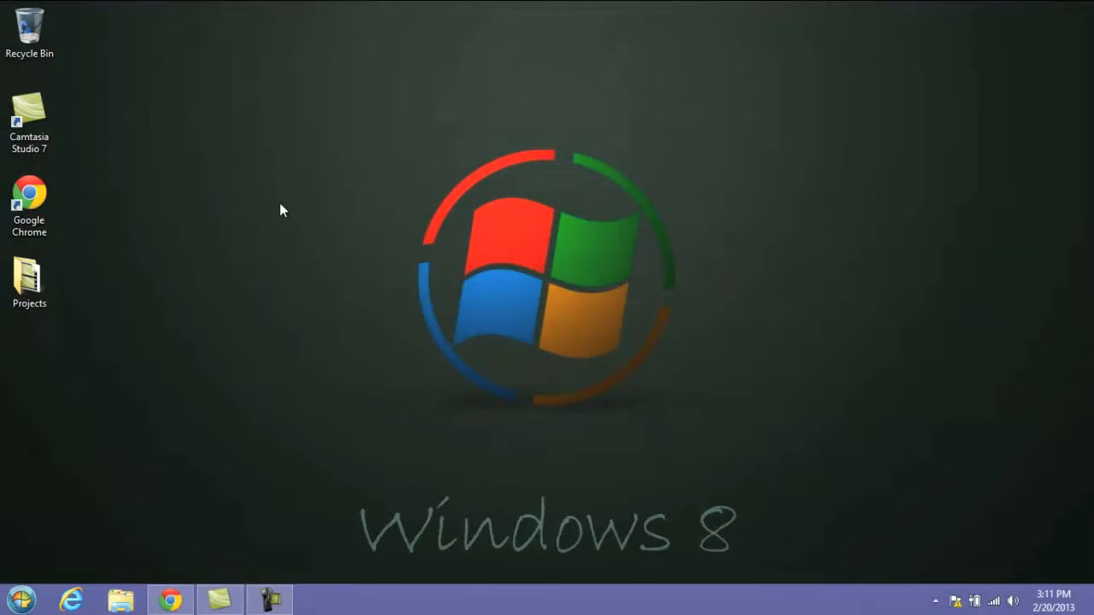
- Create a desktop shortcut to 'Shutdown.exe -s -t 00' and name it Shutdown
right_click(283, 211)
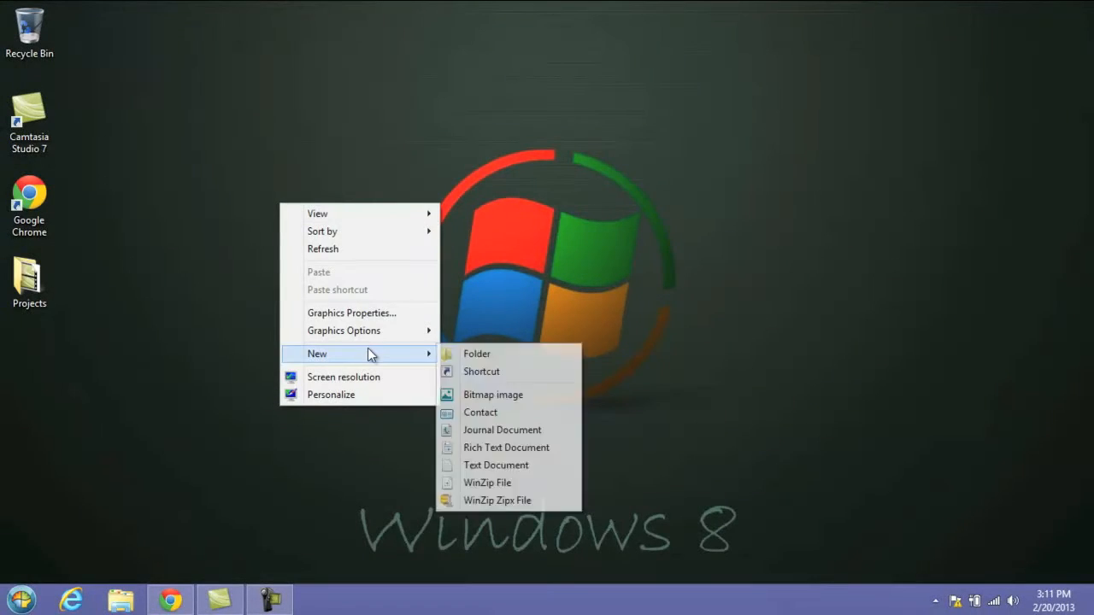
left_click(482, 371)
type("Shutdown.exe -s -t 00")
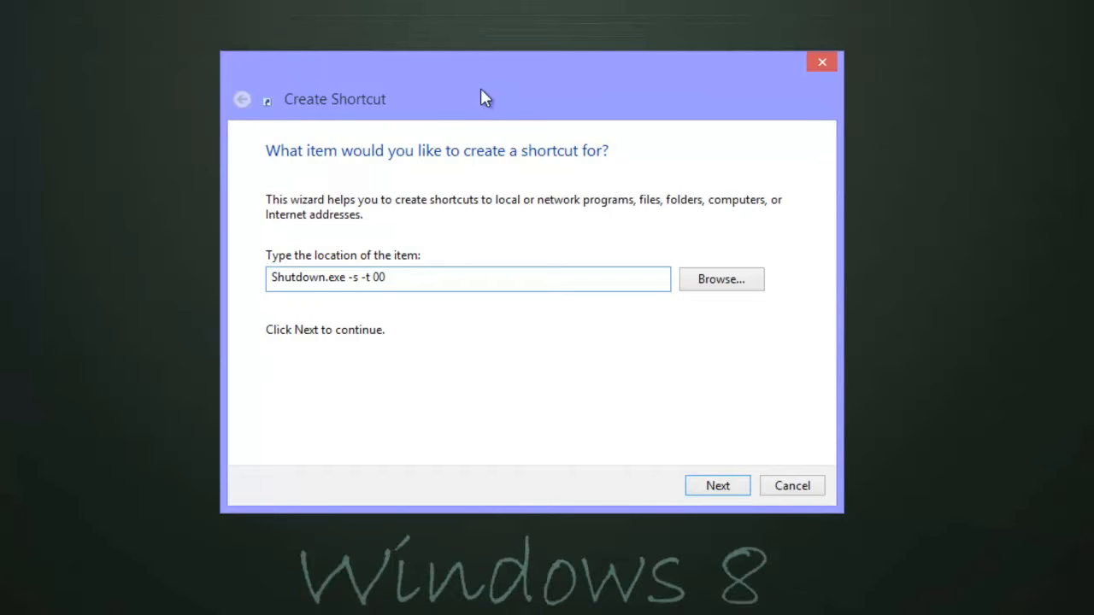
mouse_move(496, 126)
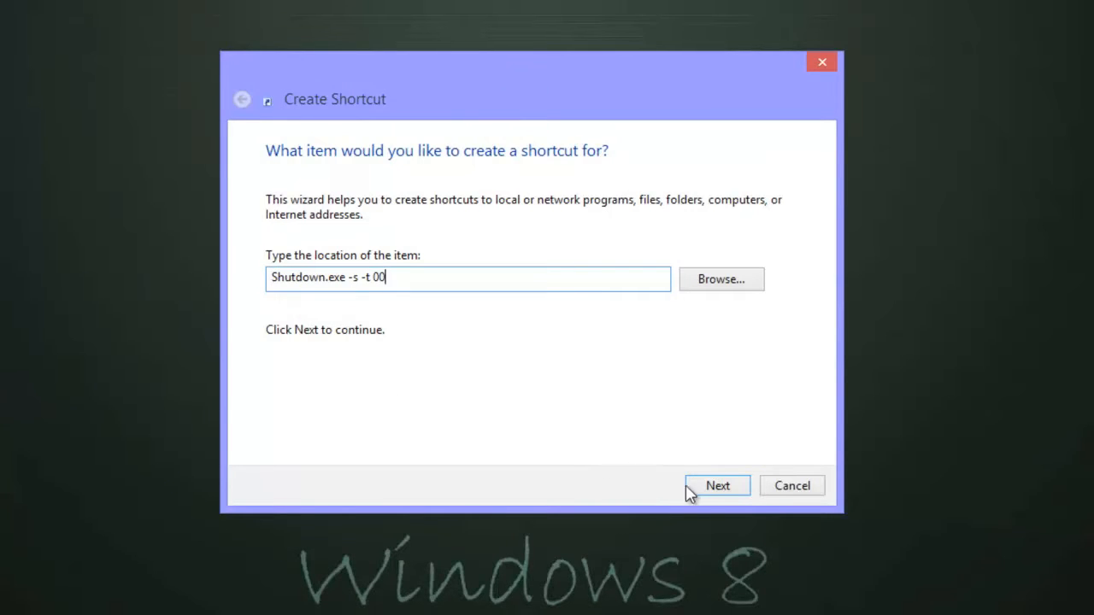
left_click(717, 486)
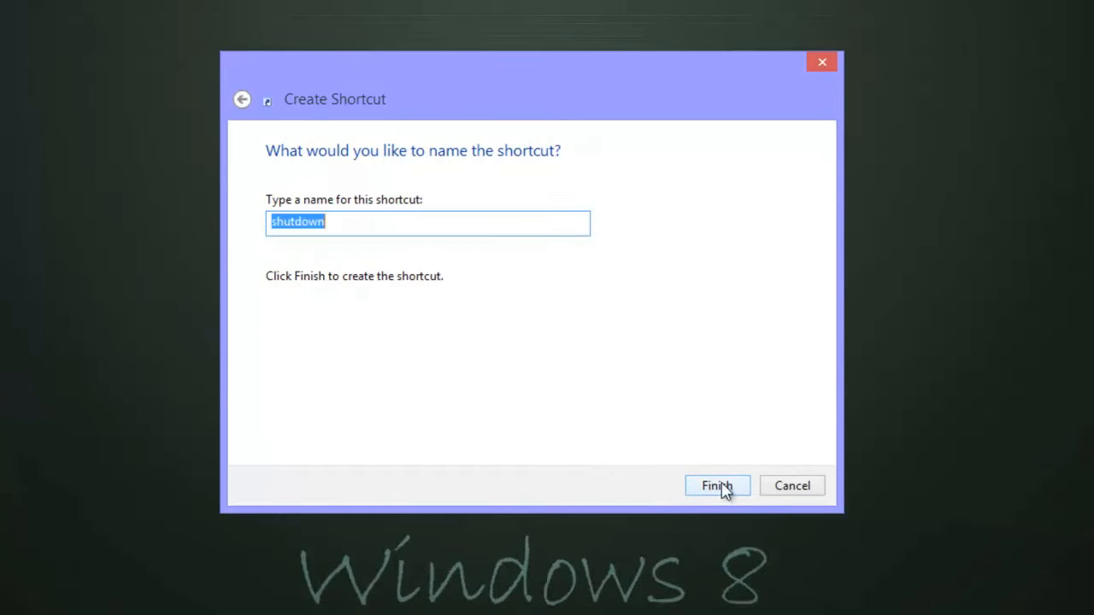
mouse_move(387, 167)
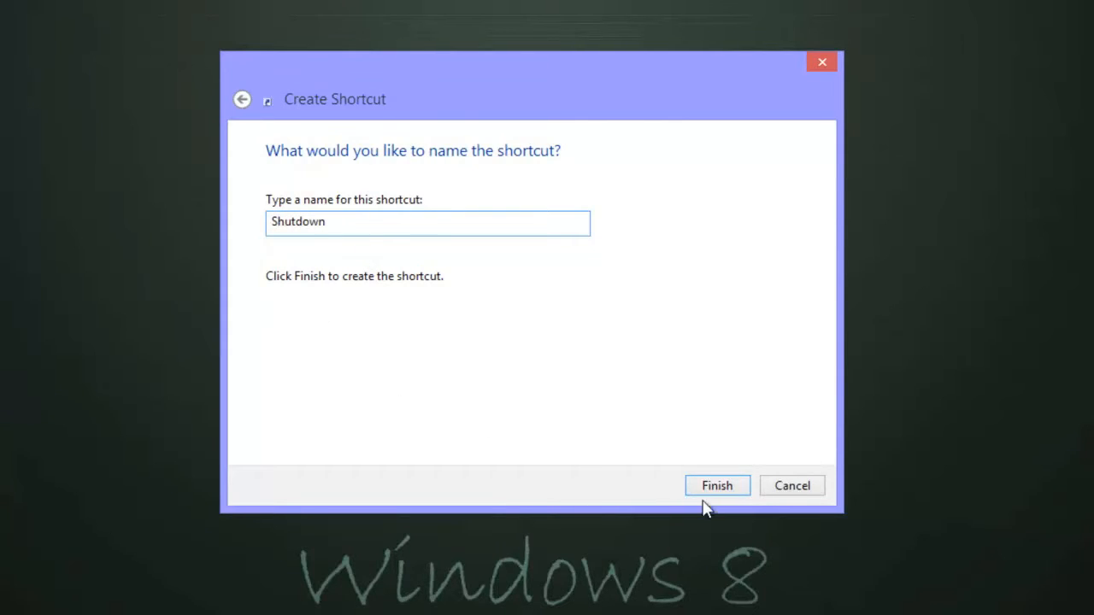
left_click(716, 485)
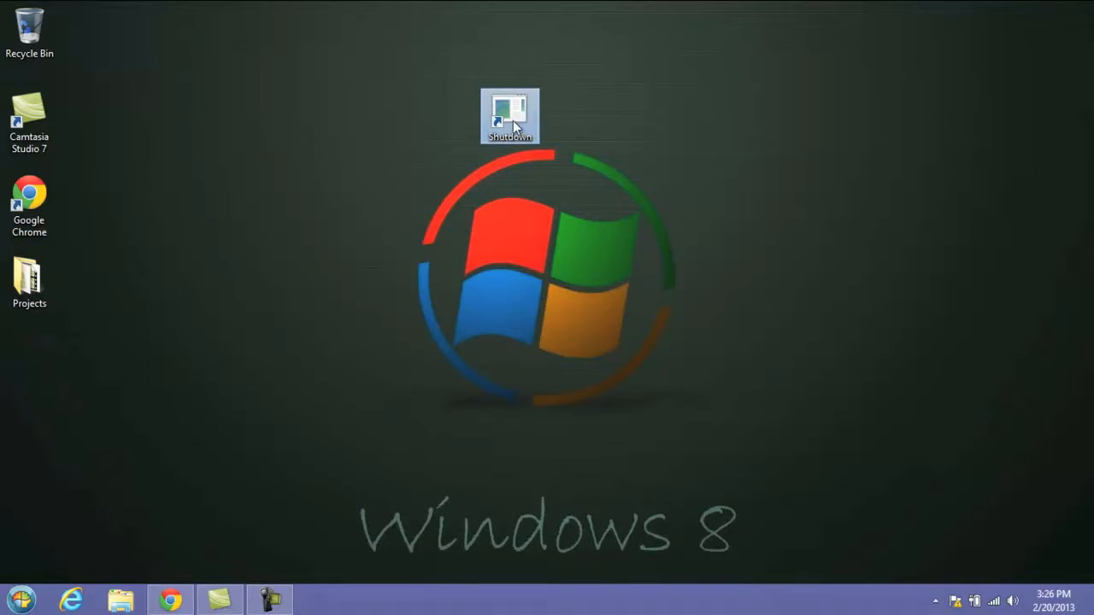
- Change the Shutdown shortcut's icon to the red power button in its Properties
right_click(510, 117)
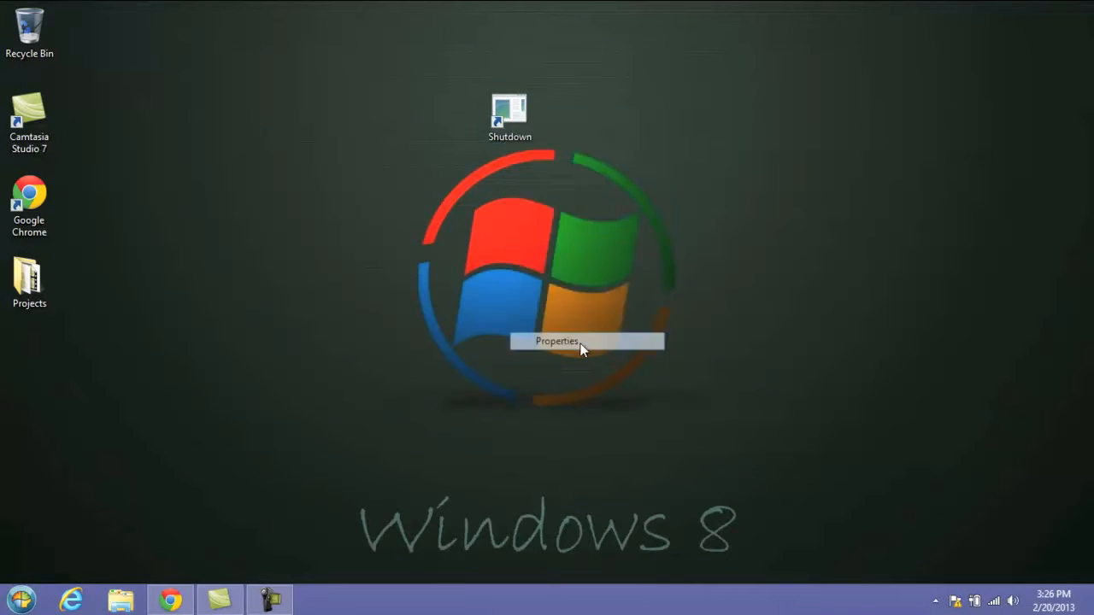
left_click(557, 341)
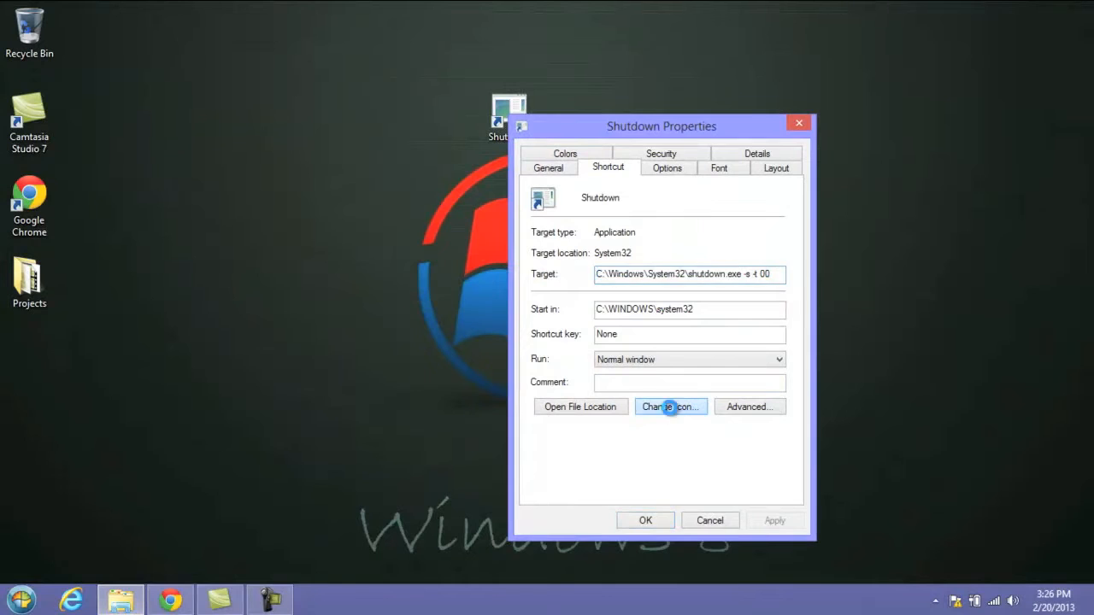
left_click(670, 406)
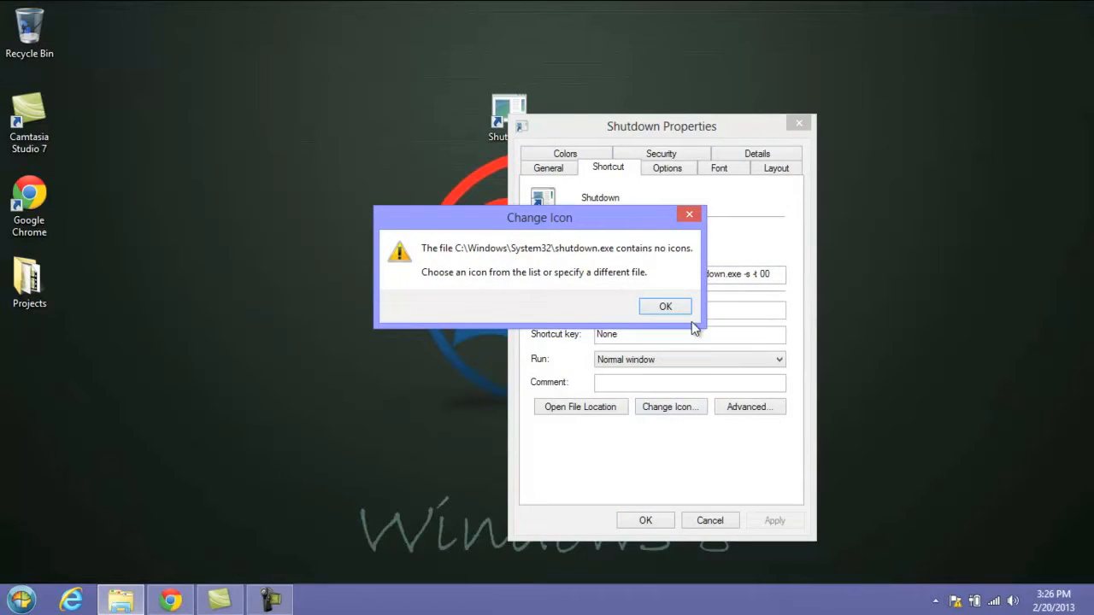
left_click(665, 305)
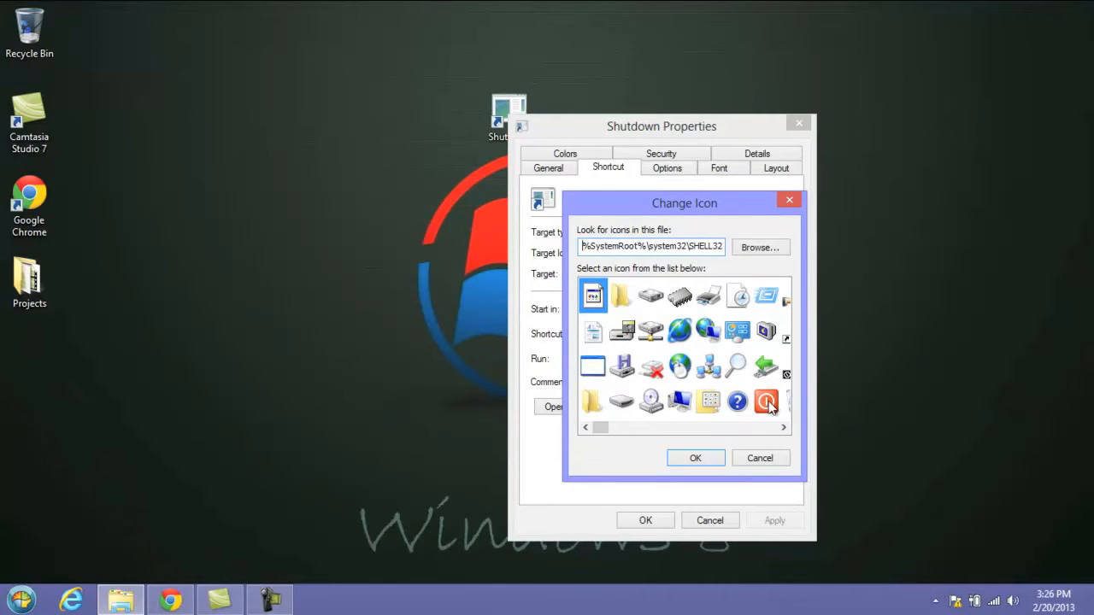
left_click(766, 402)
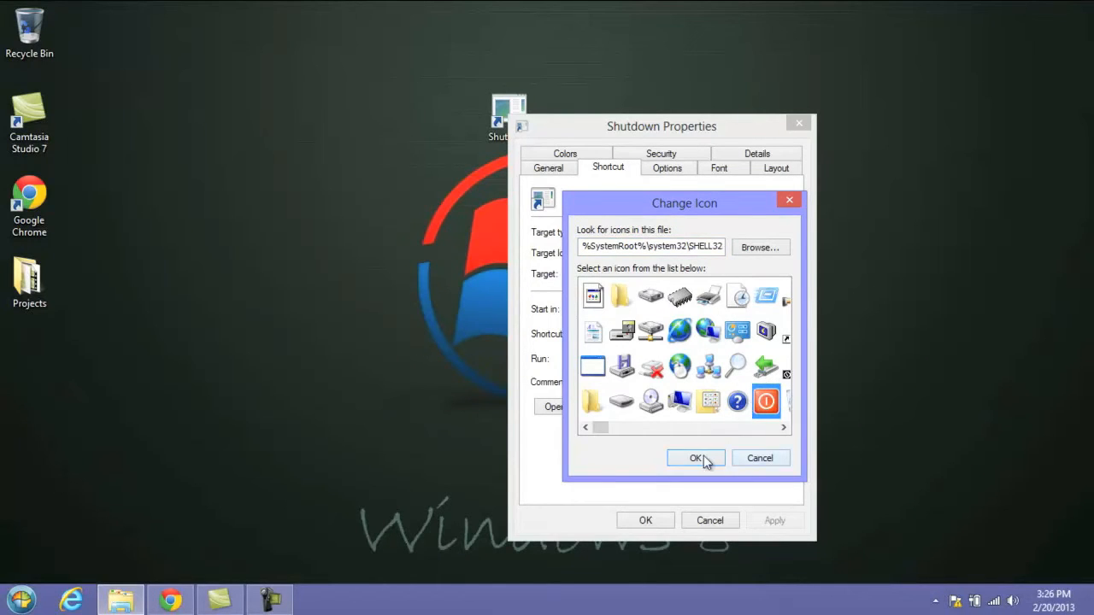
left_click(695, 458)
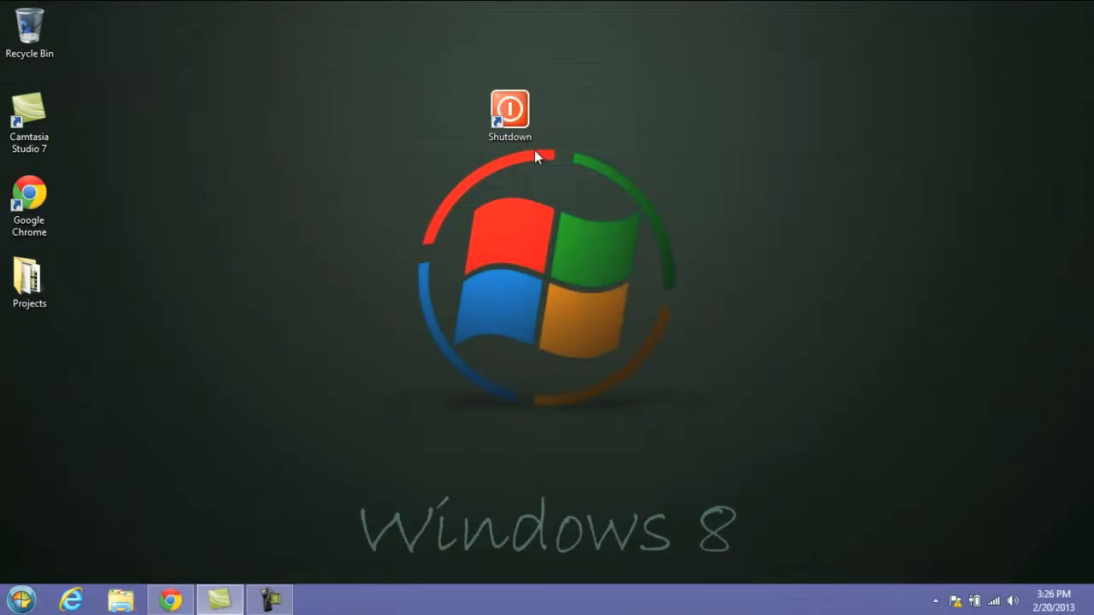
mouse_move(530, 370)
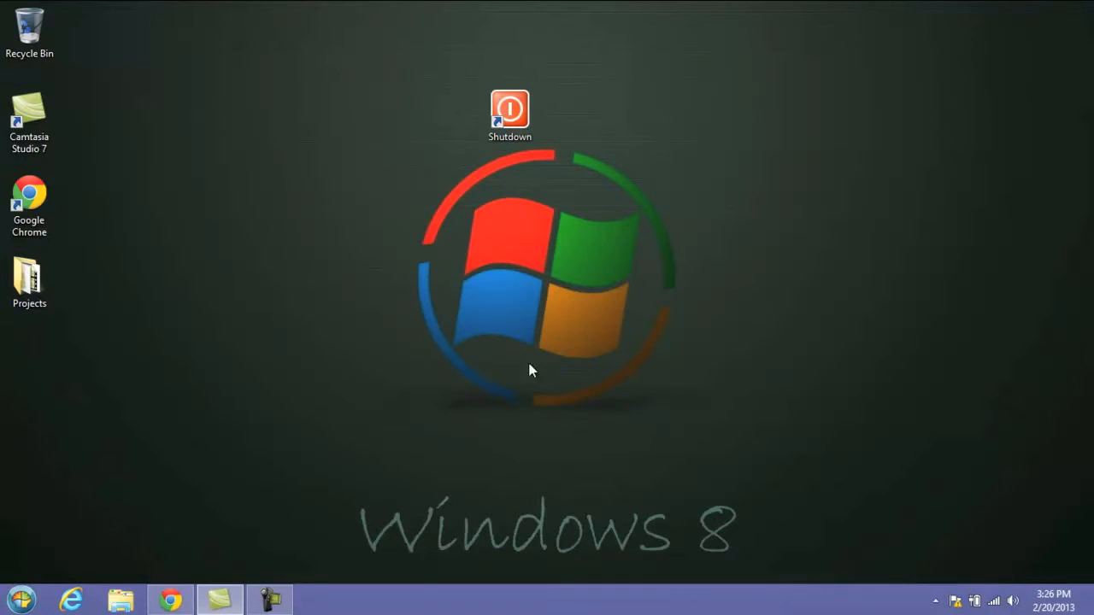
- Open File Explorer at %appdata%\microsoft\windows\Start Menu\Programs\
left_click(509, 111)
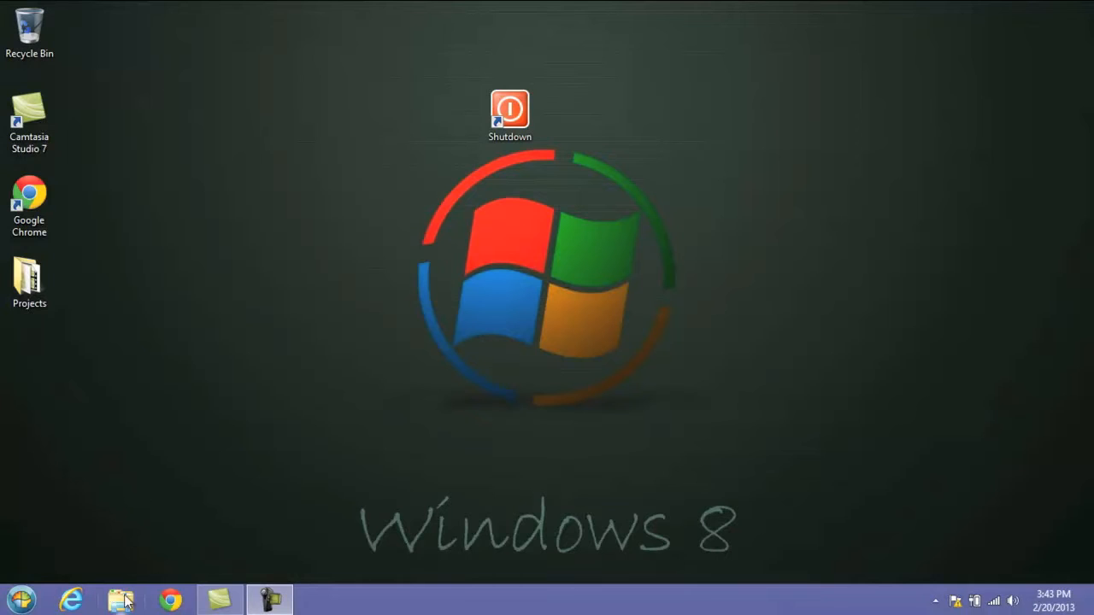
left_click(120, 599)
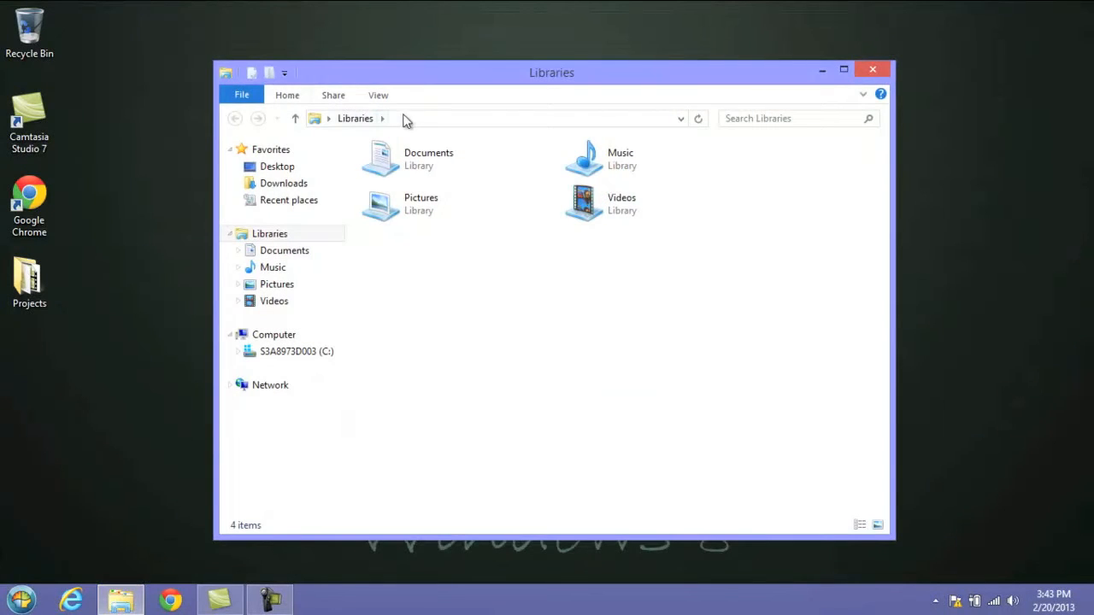
left_click(402, 118)
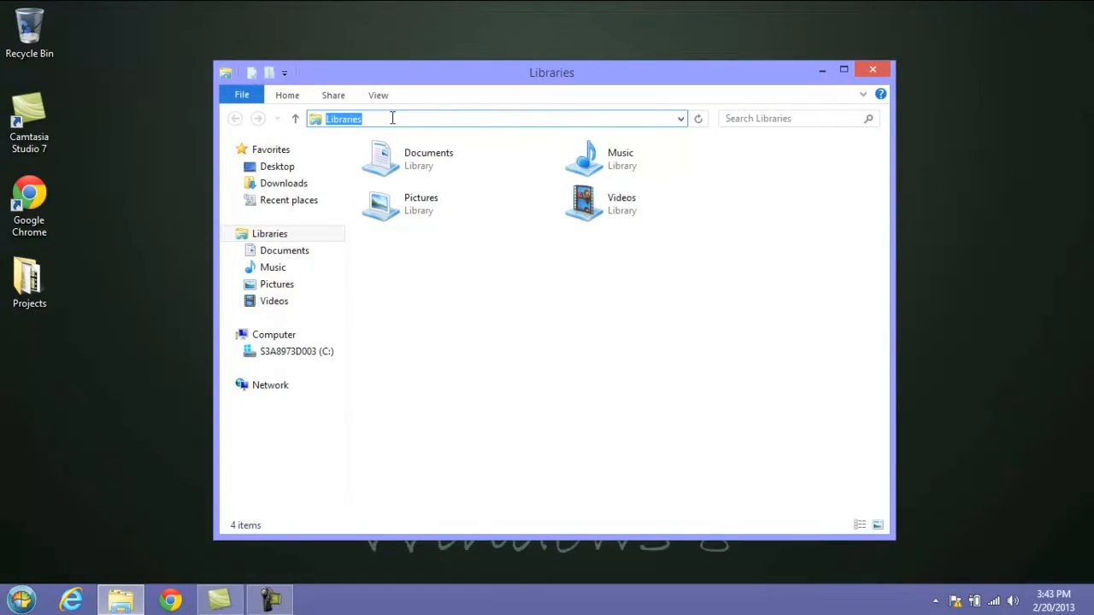
type("%appdata%\\microsoft\\windows\\Start Menu\\Programs\\")
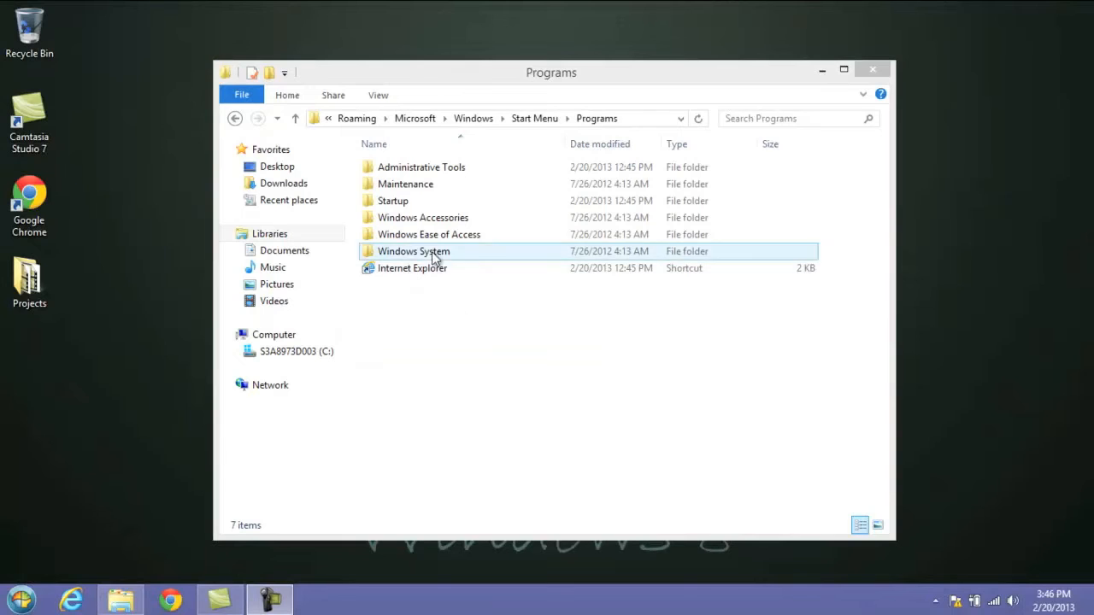
- Copy the desktop Shutdown shortcut into the Windows Accessories folder
double_click(422, 217)
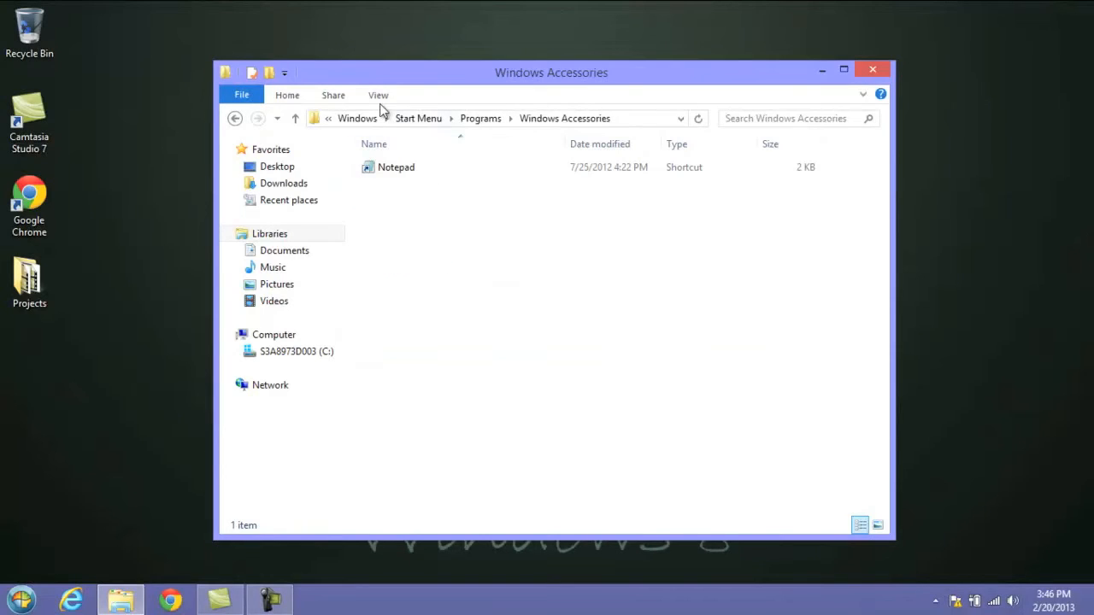
left_click_drag(552, 73, 571, 120)
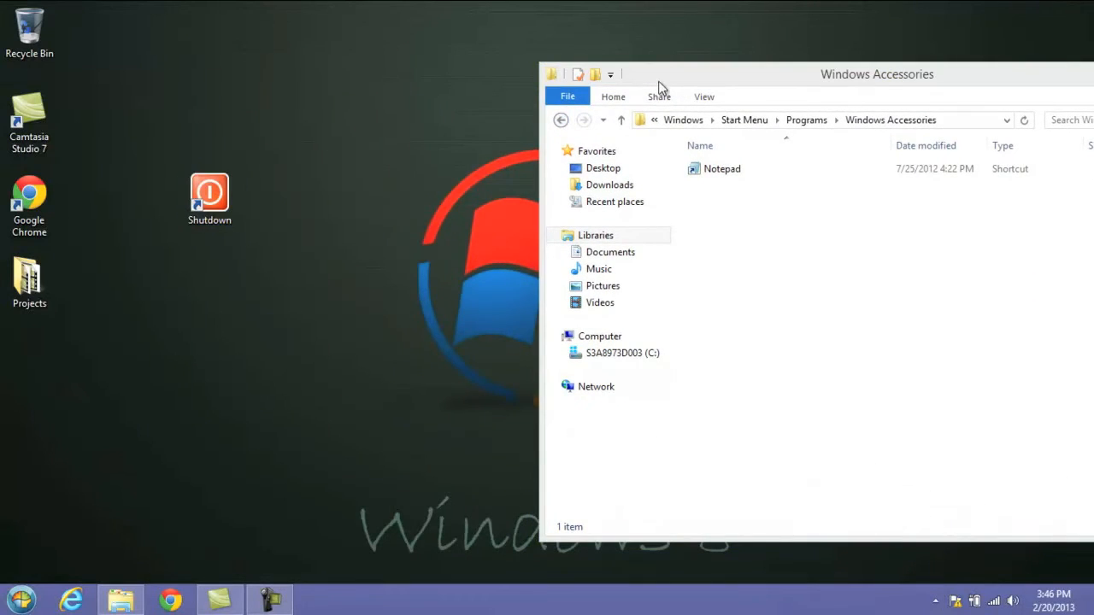
right_click(209, 193)
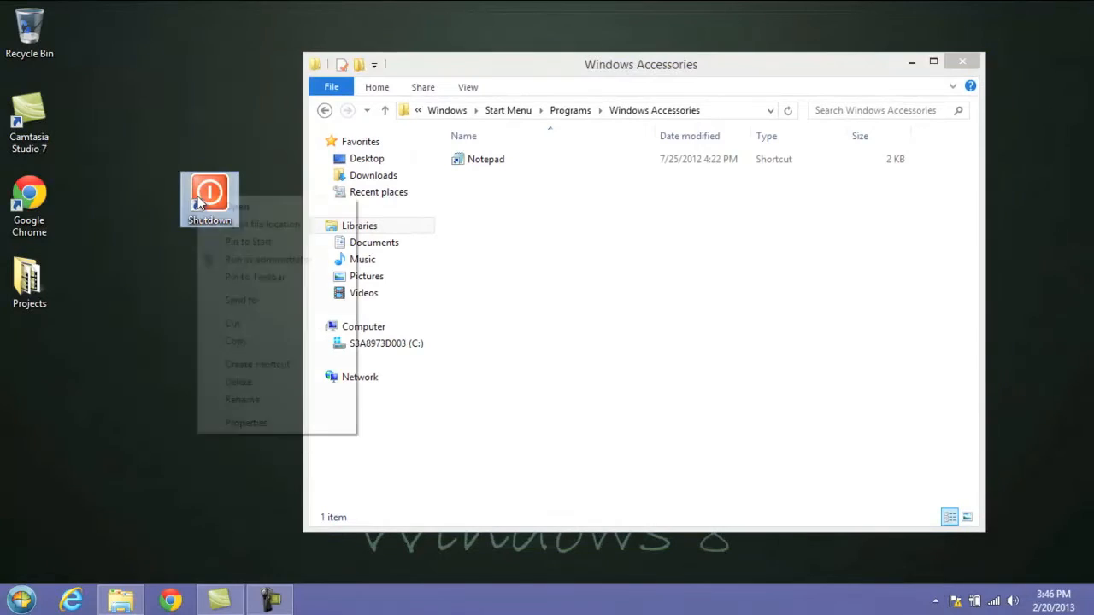
left_click(171, 310)
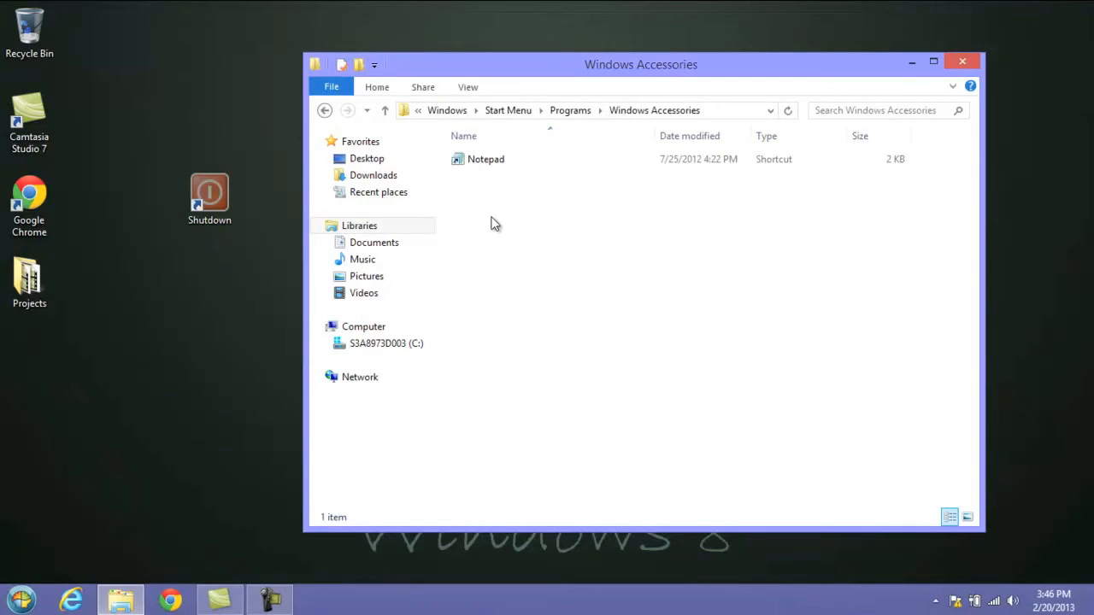
right_click(494, 224)
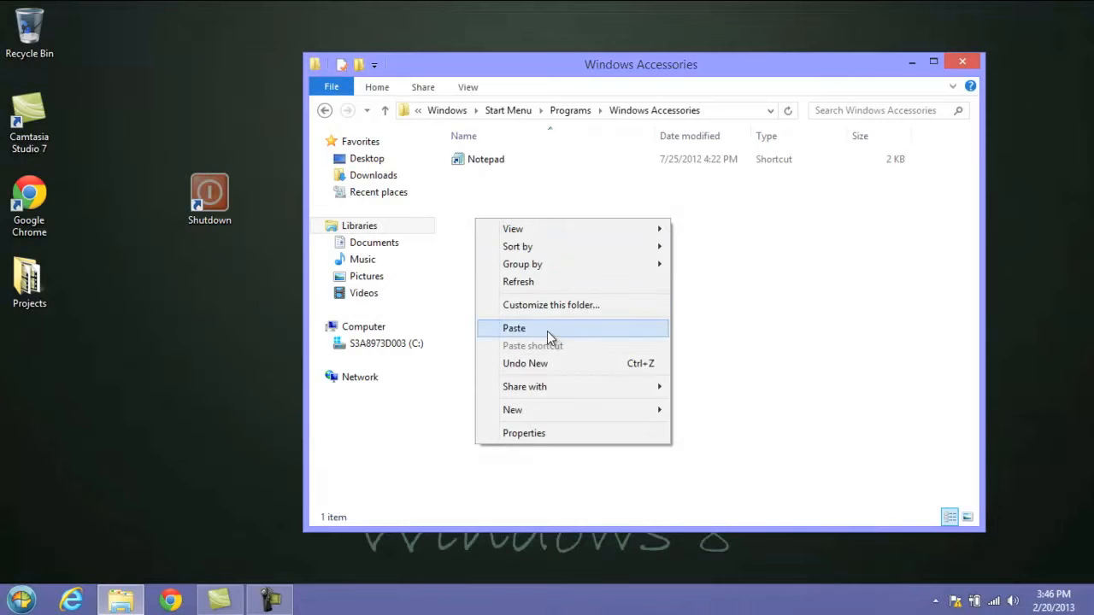
left_click(514, 327)
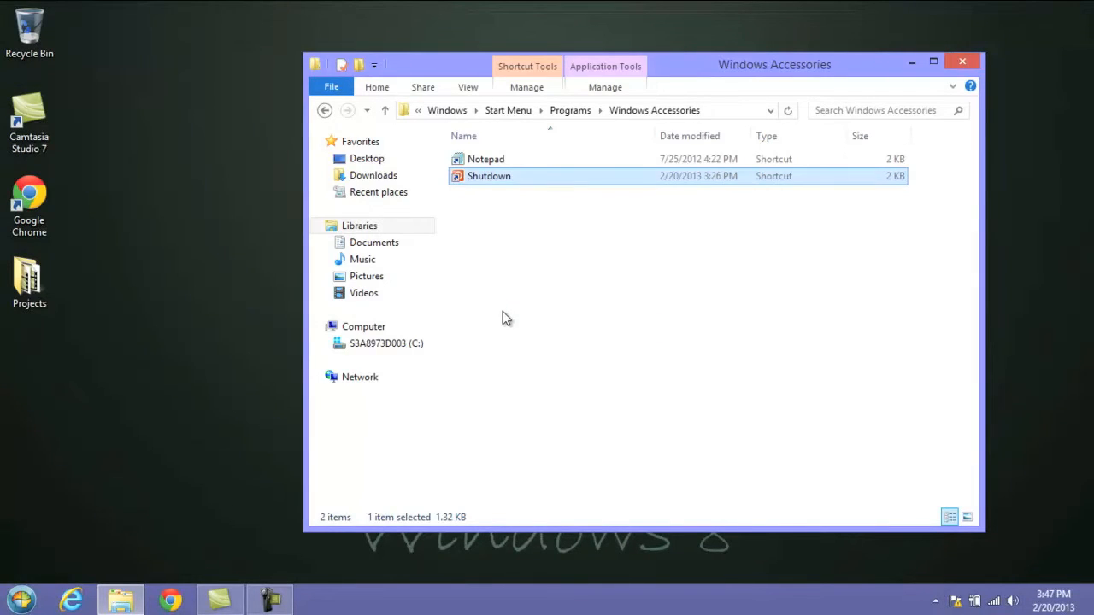
mouse_move(525, 213)
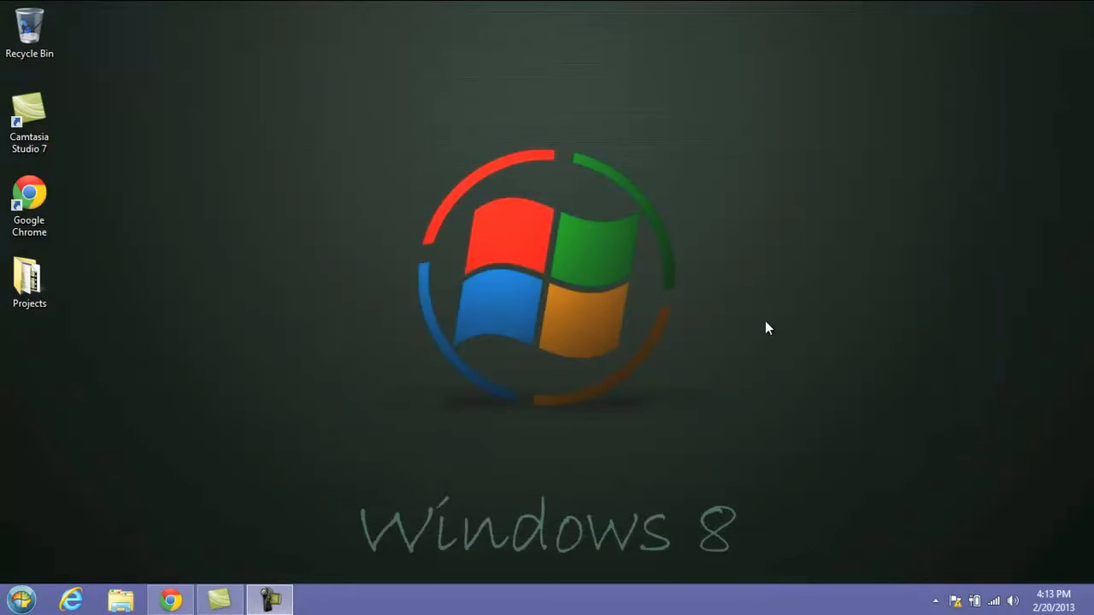
mouse_move(803, 158)
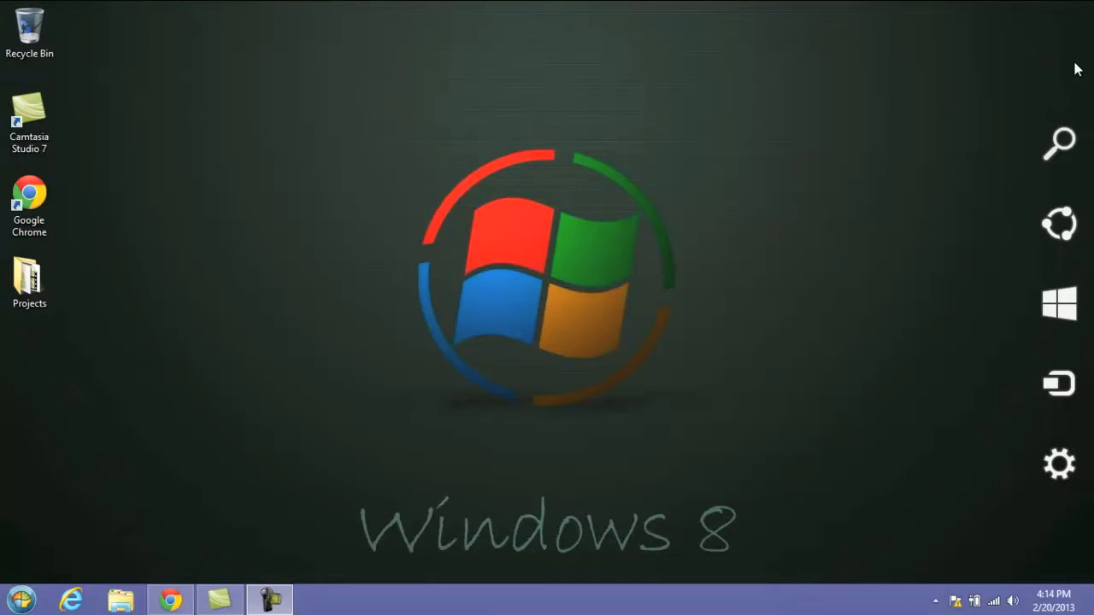
mouse_move(1060, 142)
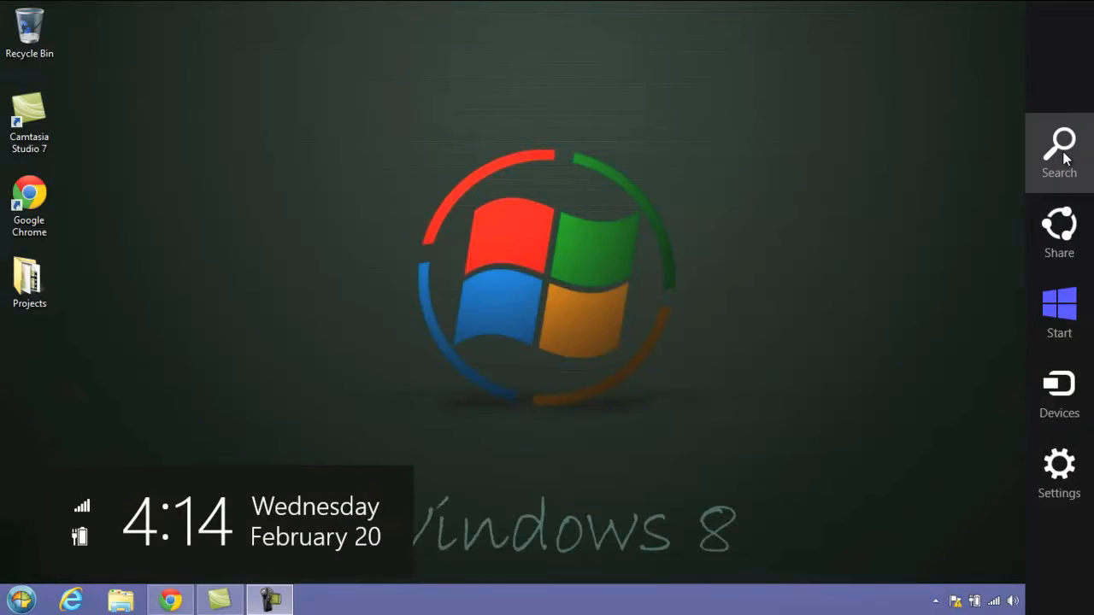
- Search apps for 'shut' to find the Shutdown shortcut
left_click(1058, 153)
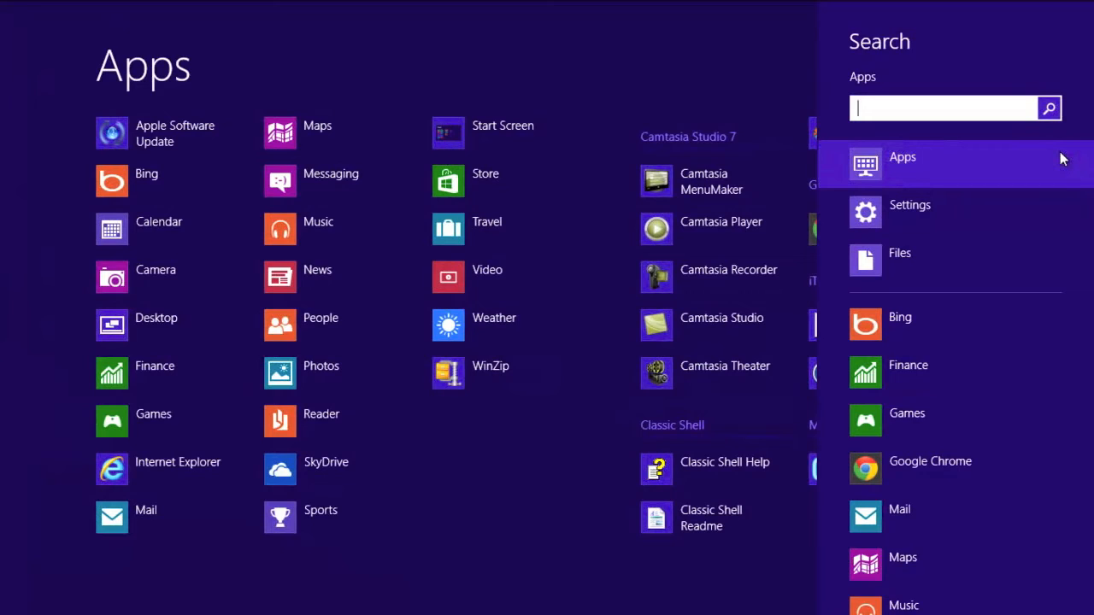
type("shut")
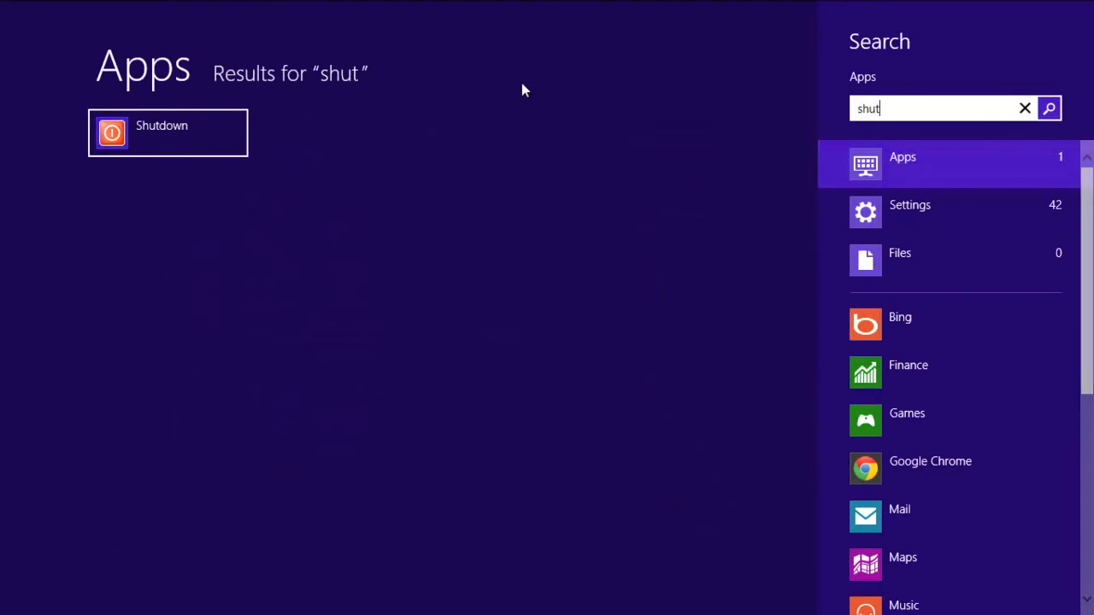
mouse_move(188, 207)
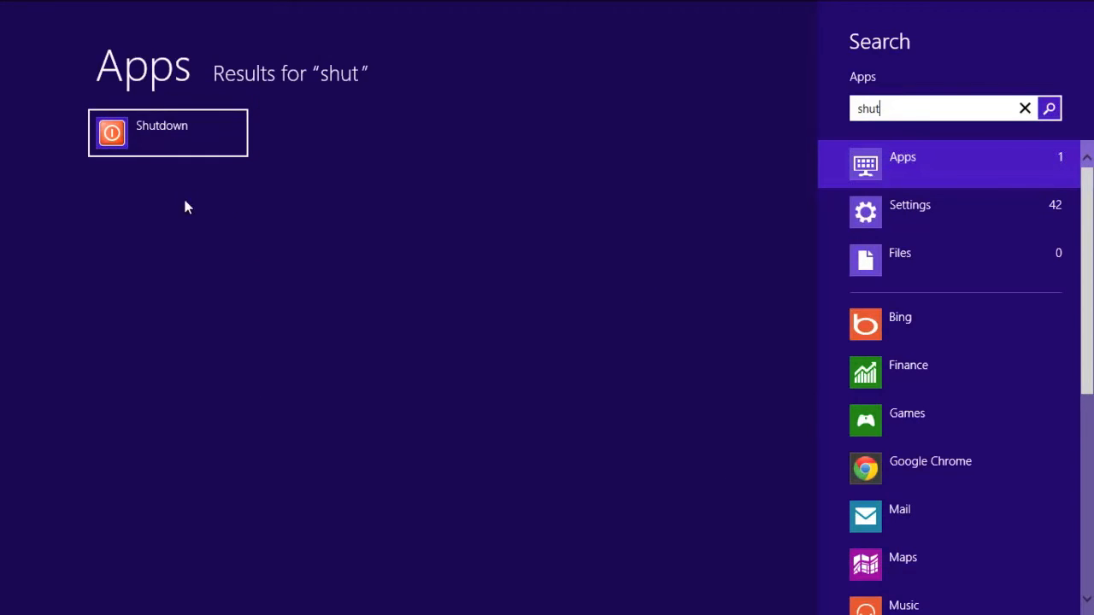
mouse_move(334, 224)
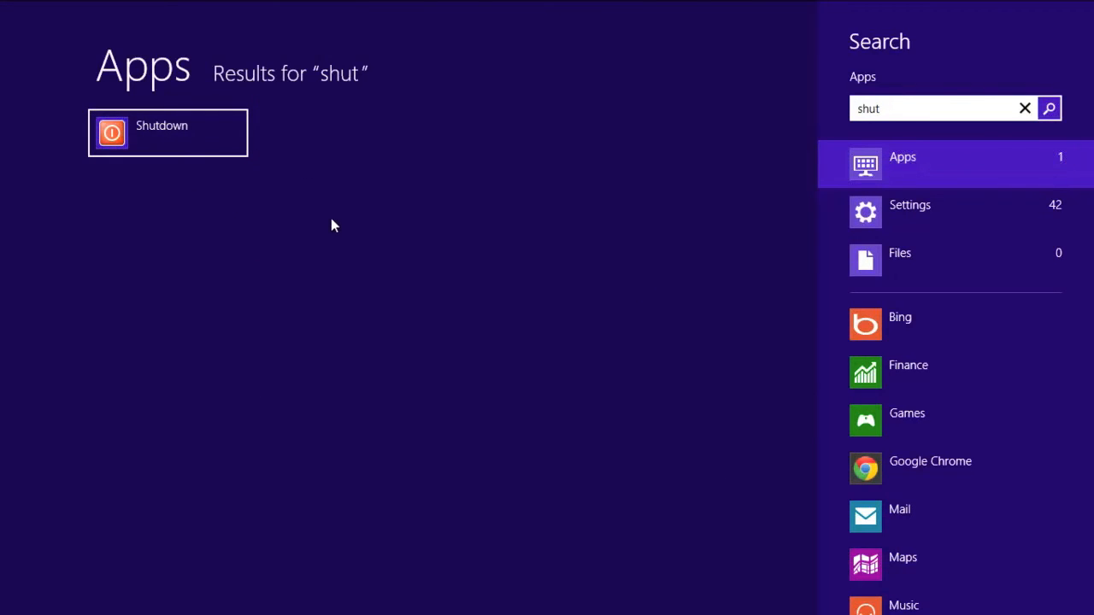
mouse_move(231, 284)
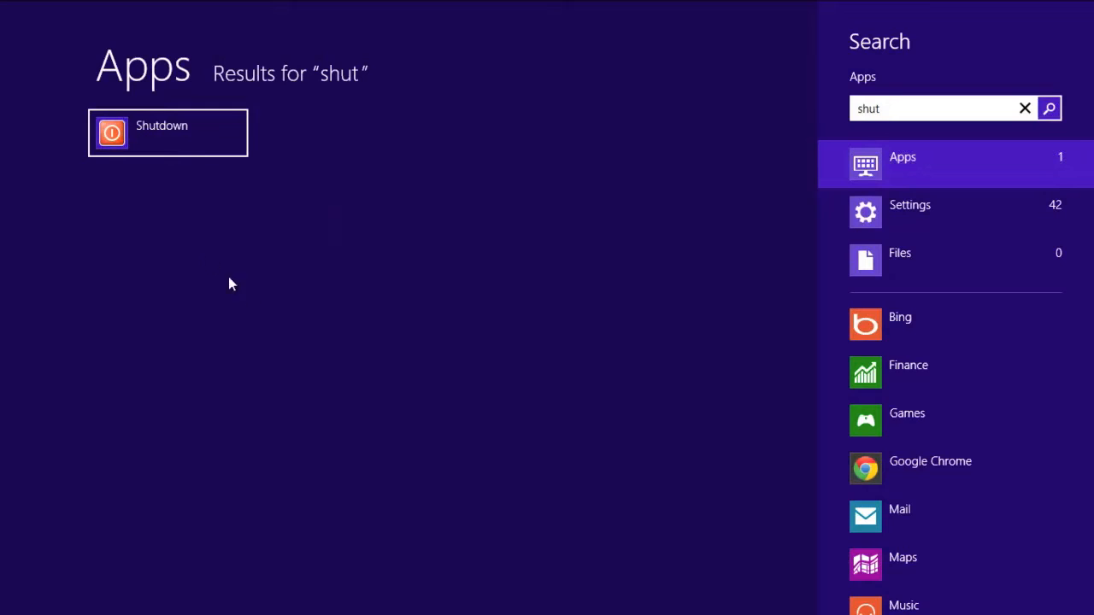
mouse_move(306, 328)
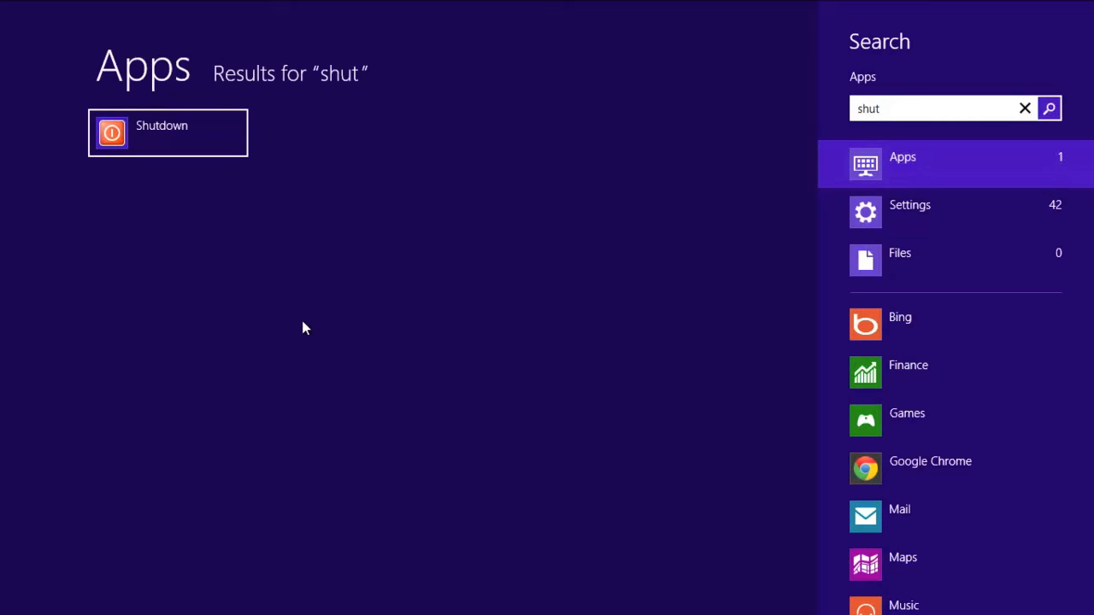
mouse_move(301, 268)
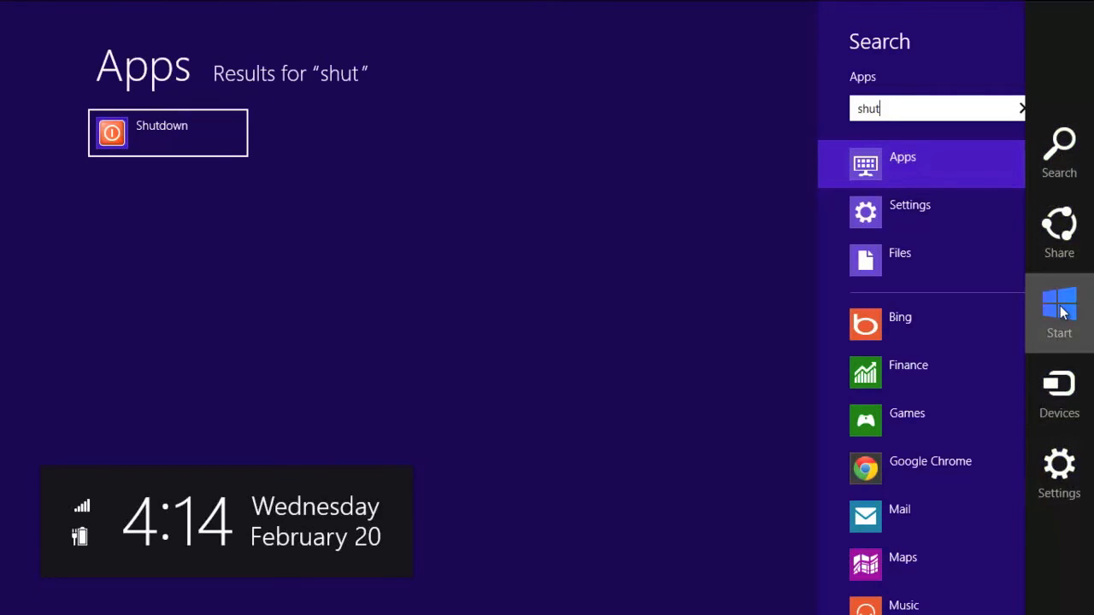
- Go to the Start screen to view the red Shutdown tile
left_click(1059, 312)
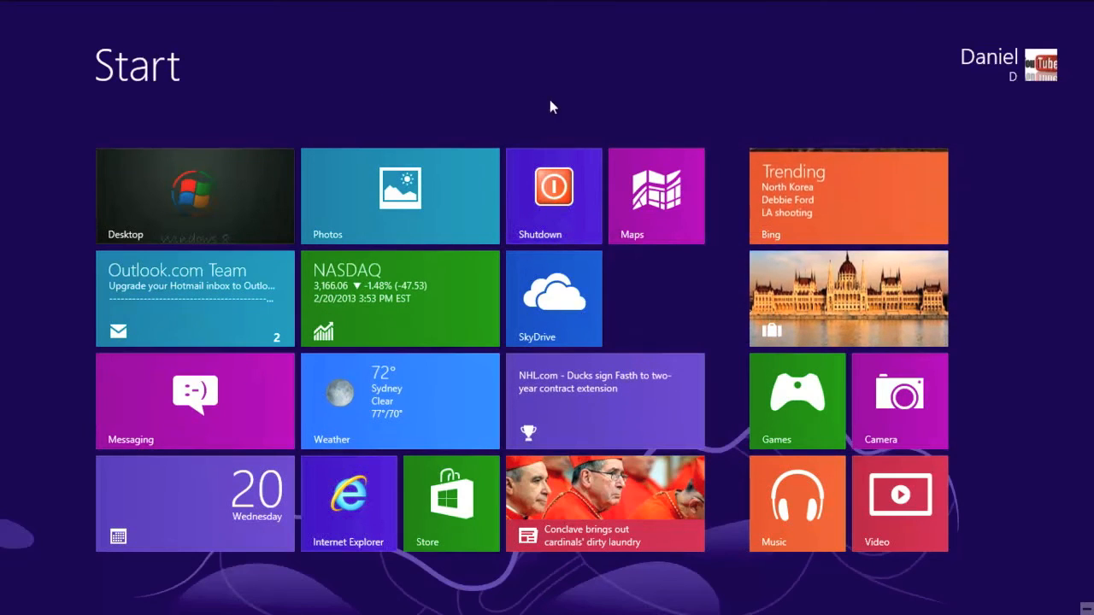
mouse_move(620, 141)
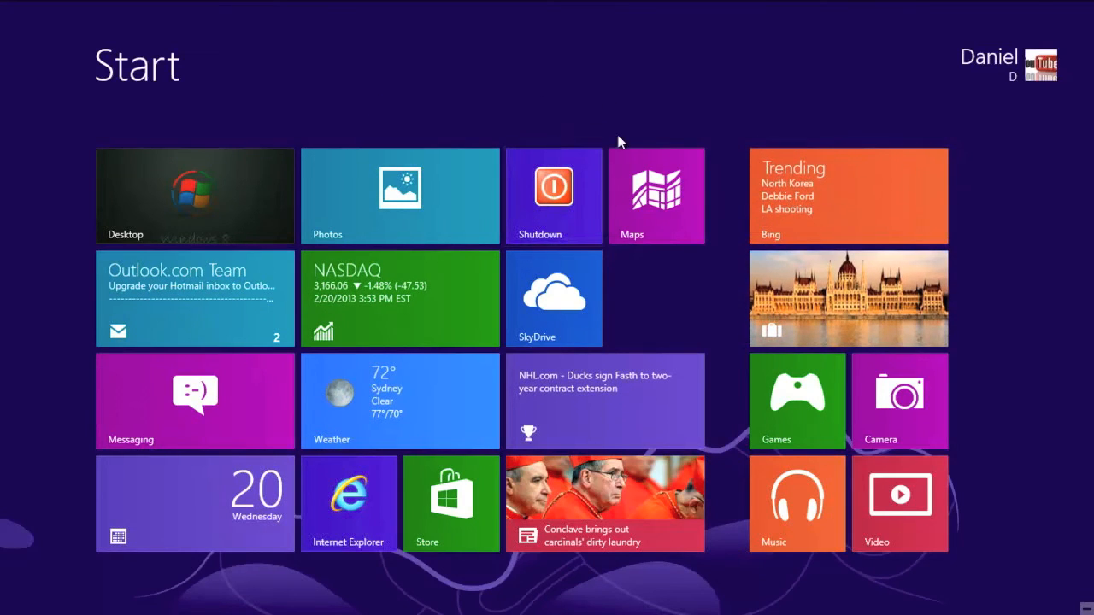